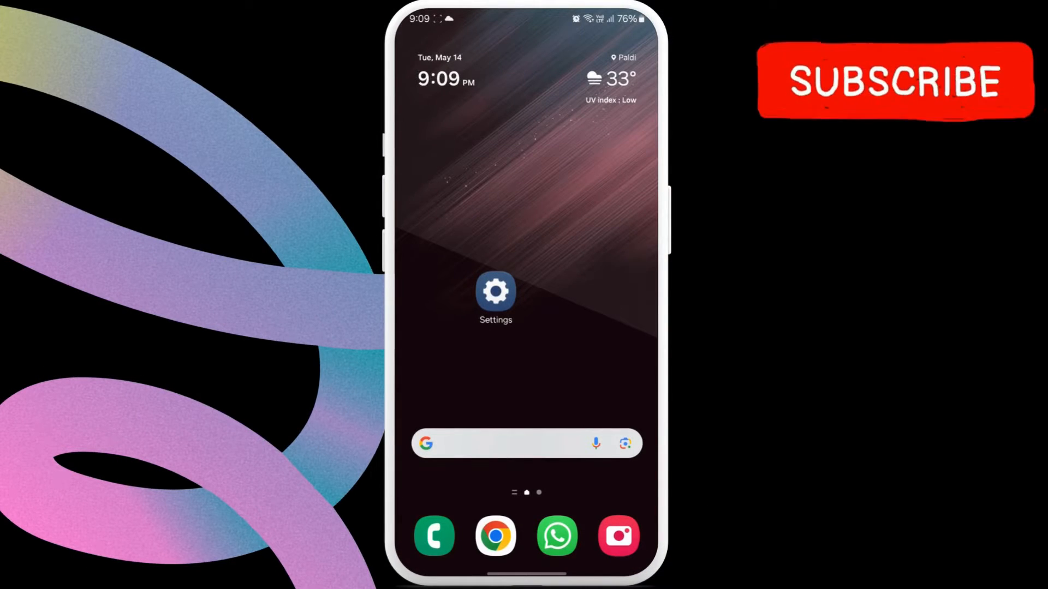
# - Launch Settings from the home screen and scroll down toward Apps
pyautogui.click(495, 292)
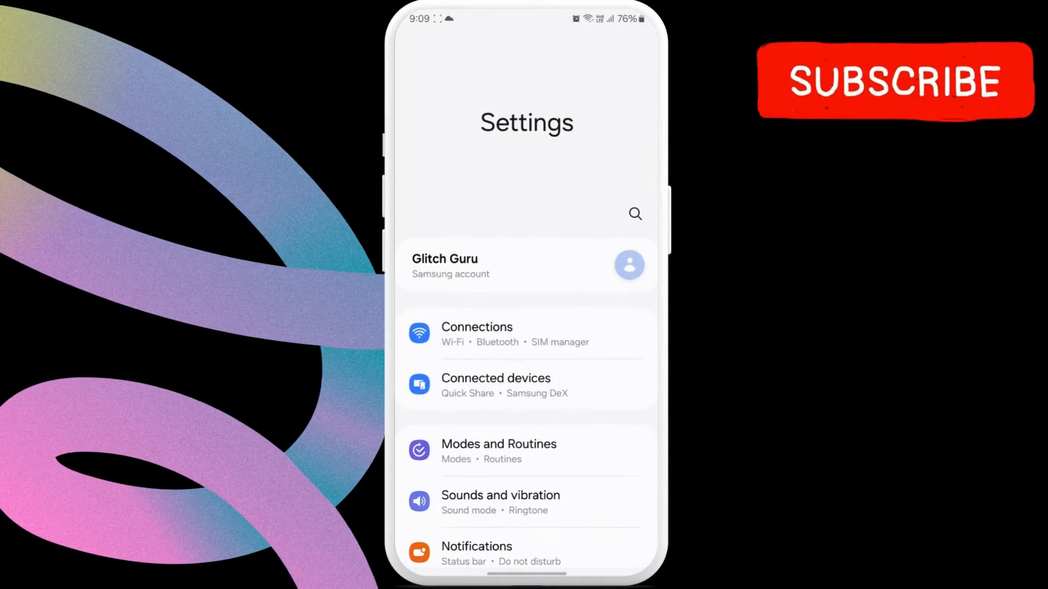
pyautogui.scroll(-3)
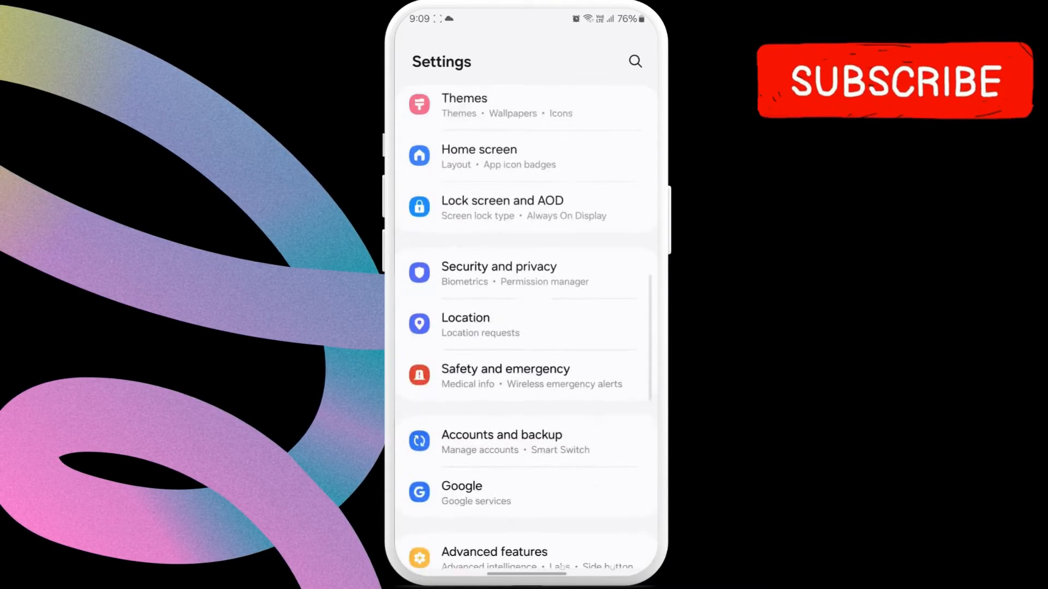
pyautogui.scroll(-3)
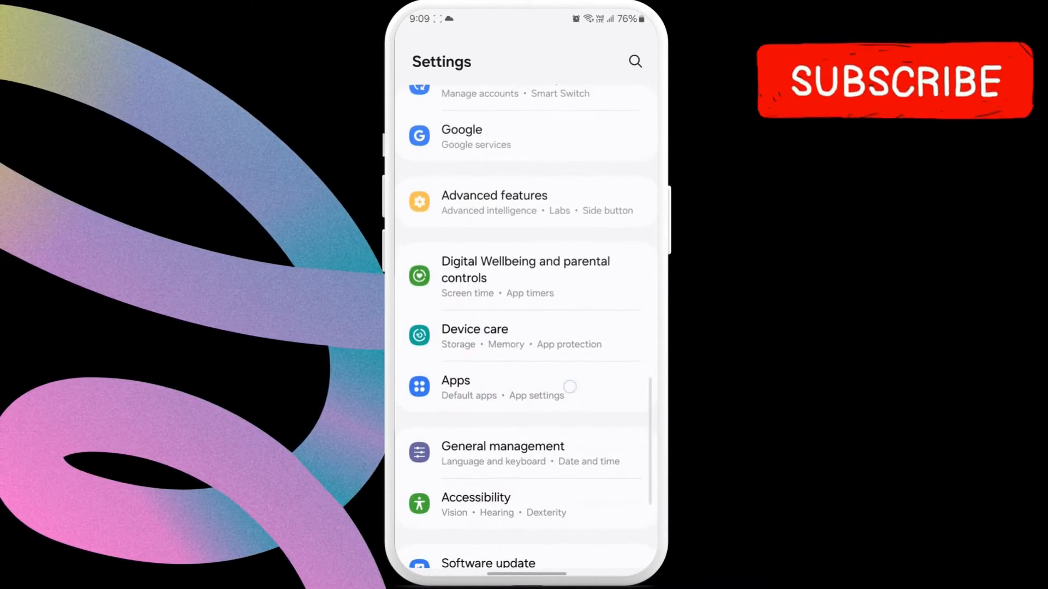
# - Search installed apps for 'lin' and open Link to Windows' app info
pyautogui.click(455, 387)
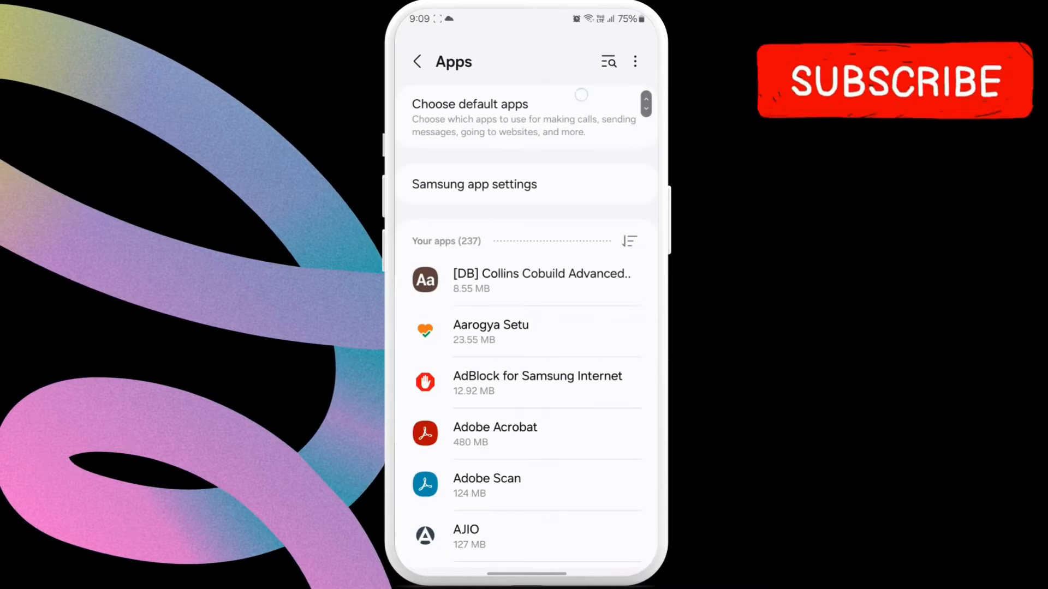
pyautogui.click(608, 61)
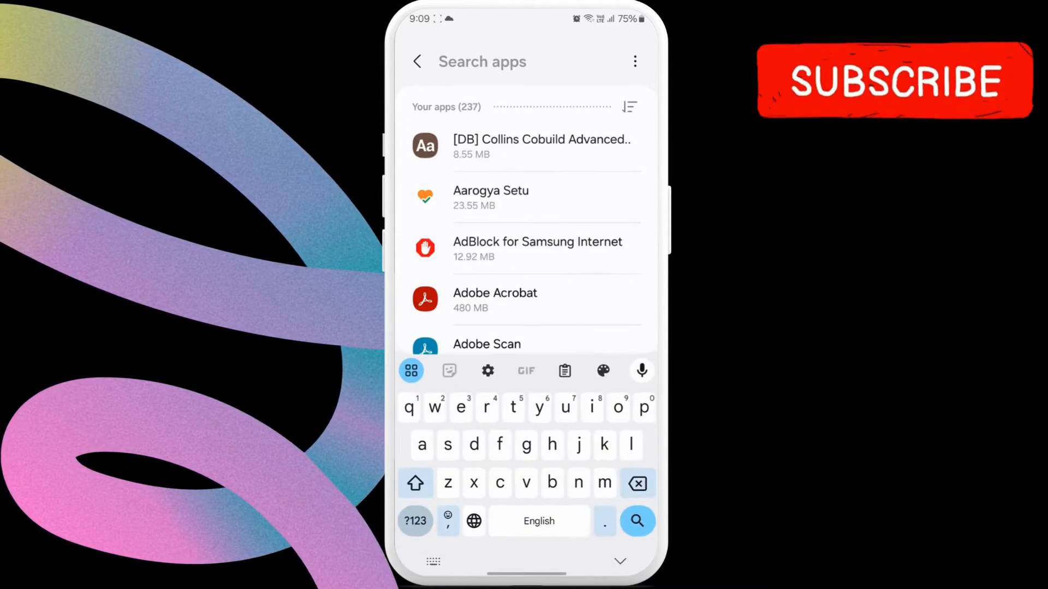
pyautogui.write('link')
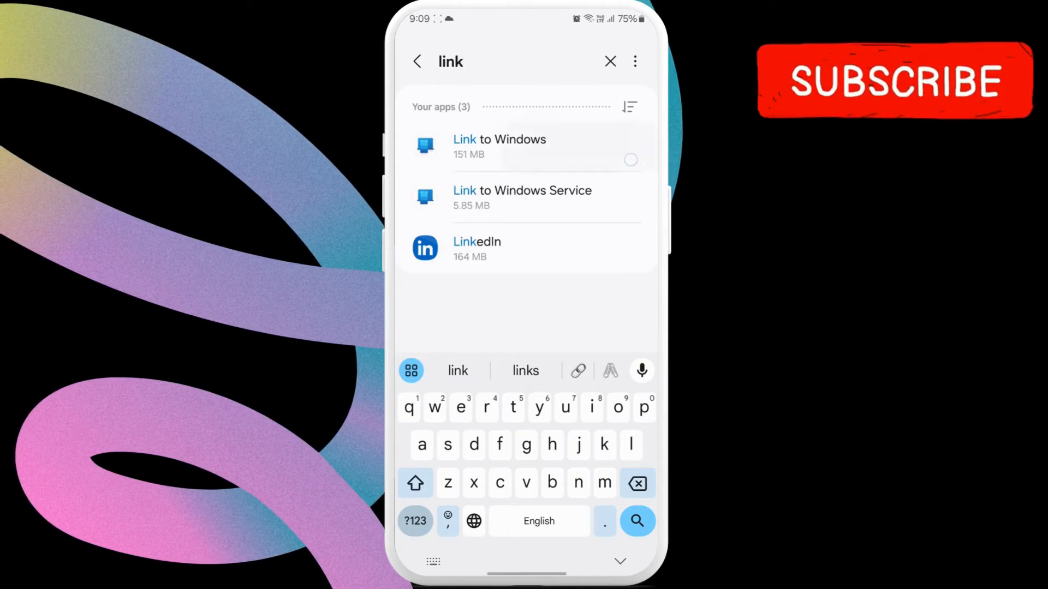
pyautogui.click(499, 147)
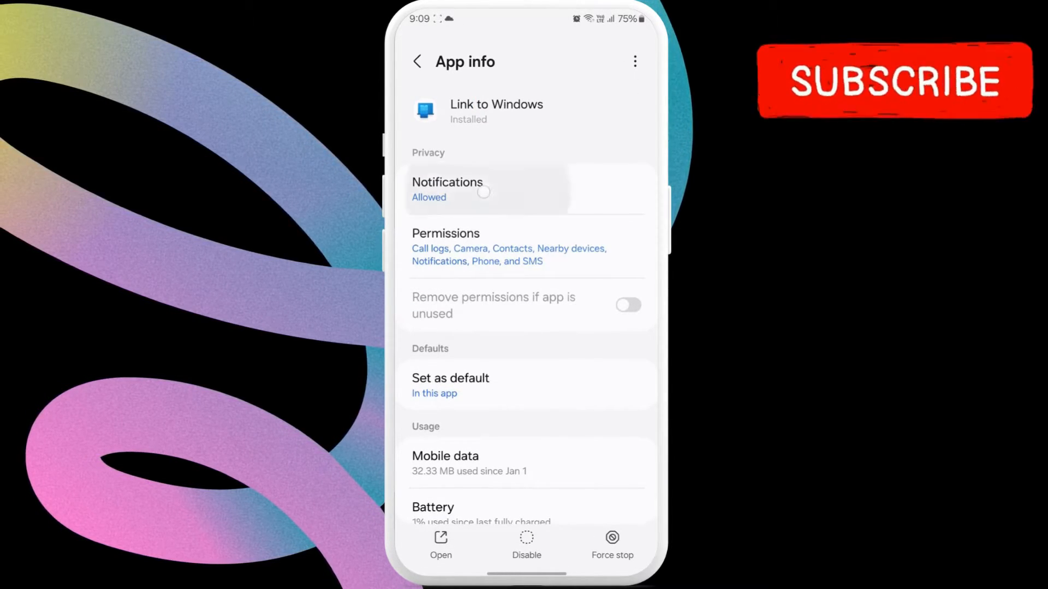
# - Turn off Allow notifications in Link to Windows' notification settings
pyautogui.click(447, 189)
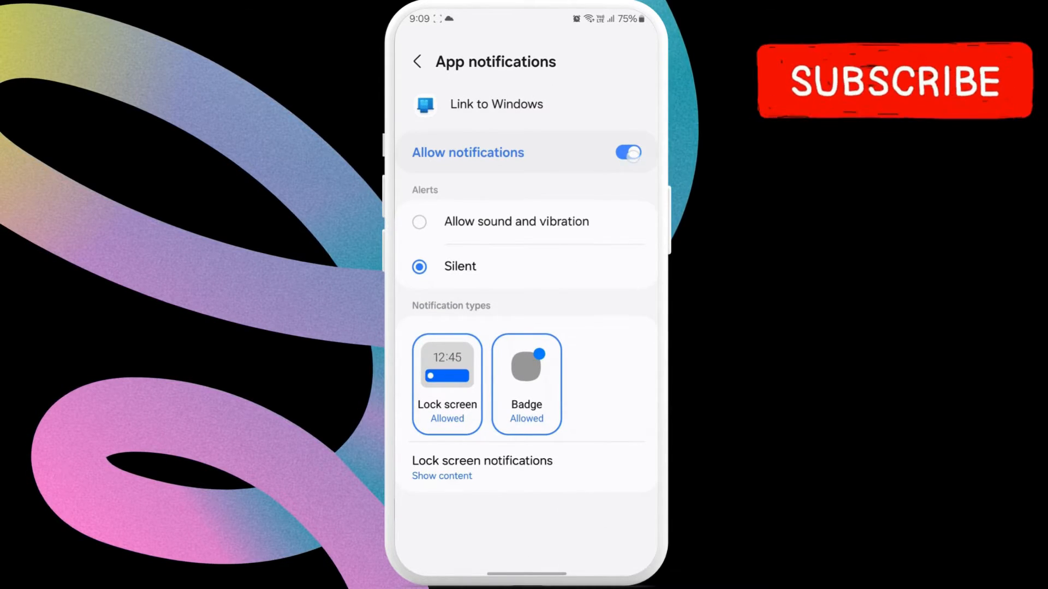
pyautogui.click(628, 152)
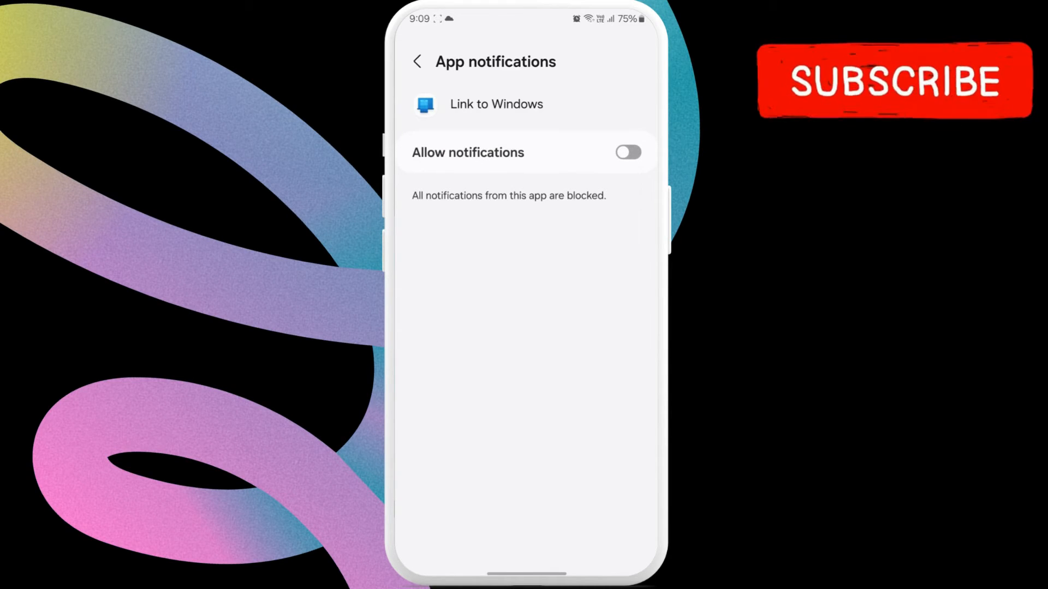
# - Disable Link to Windows, confirm, and go back to the Apps list
pyautogui.click(416, 61)
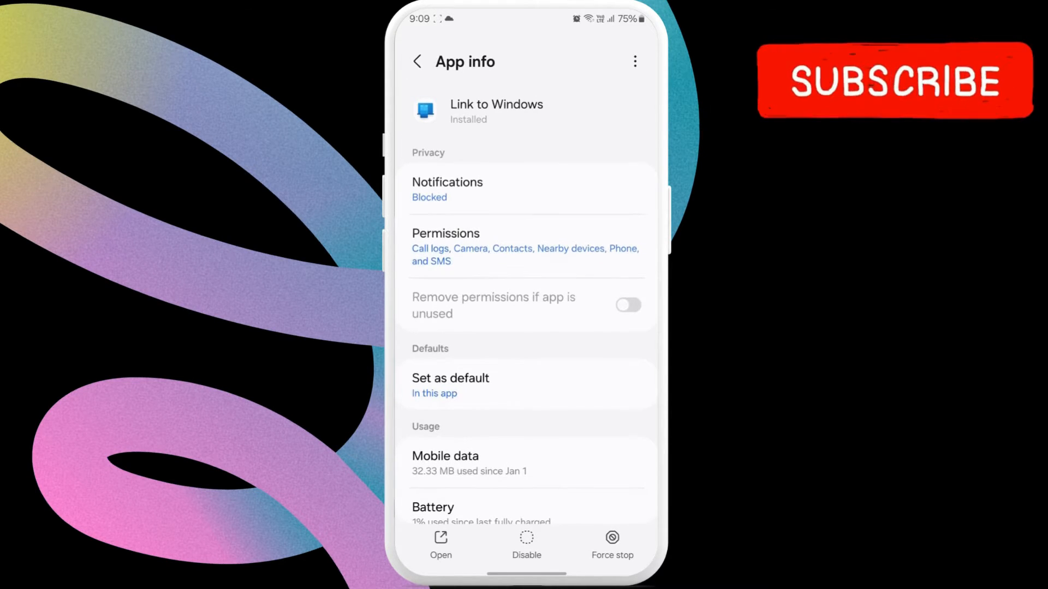
pyautogui.click(526, 545)
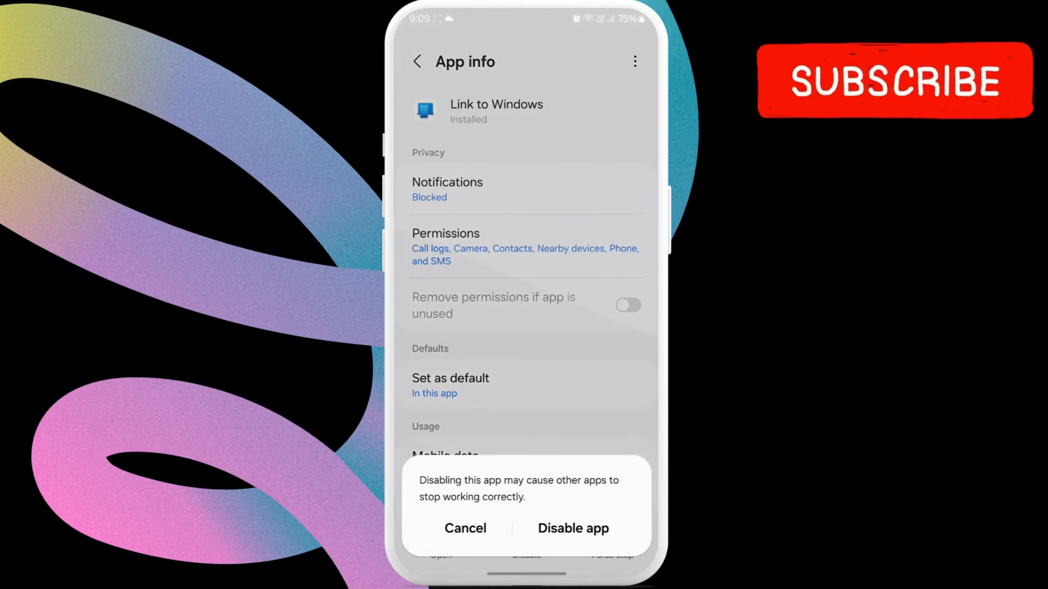
pyautogui.click(572, 531)
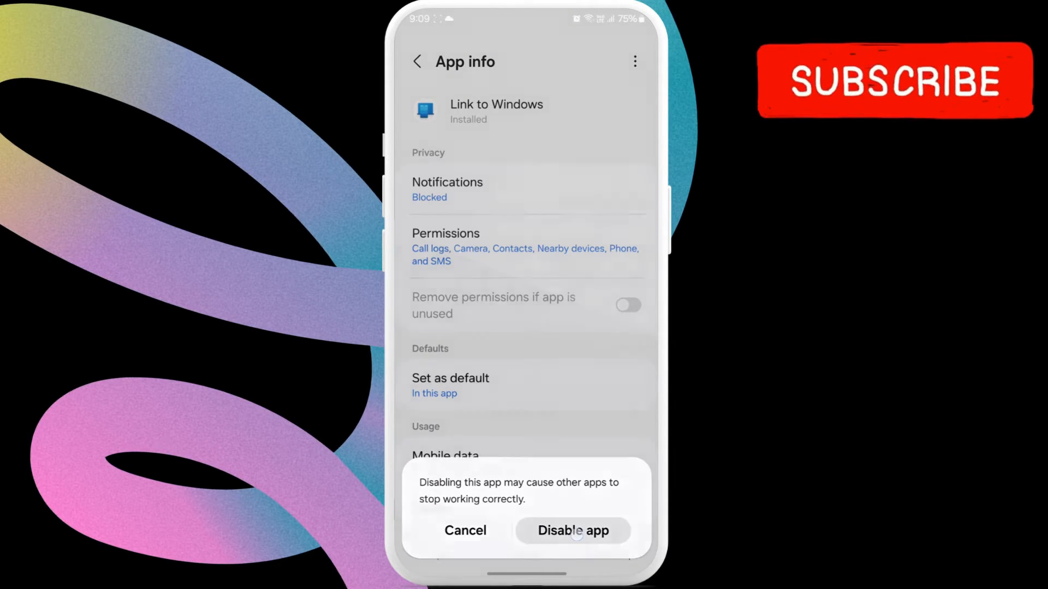
pyautogui.click(571, 530)
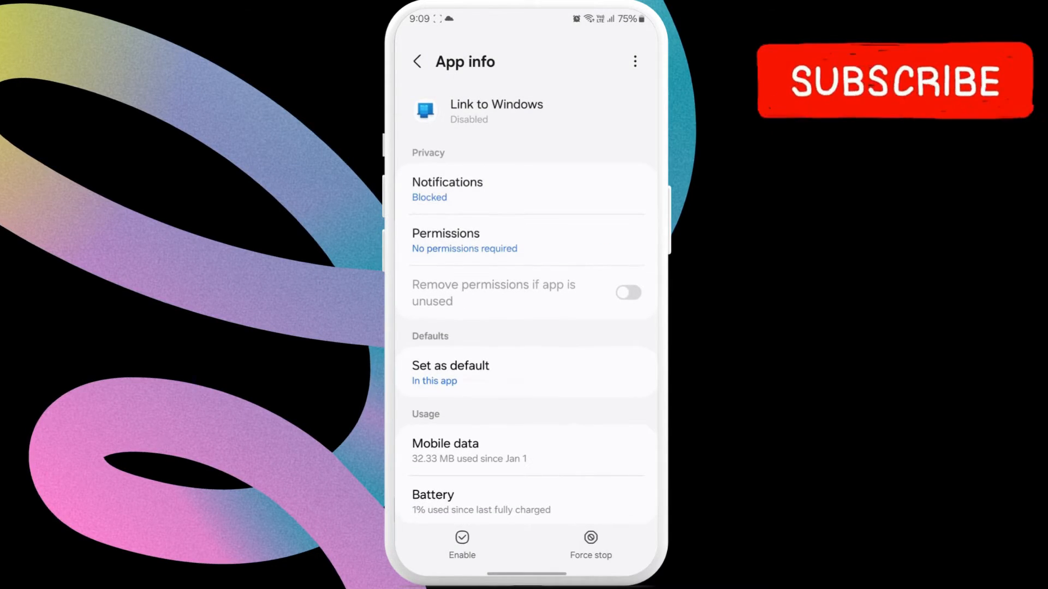
pyautogui.click(417, 61)
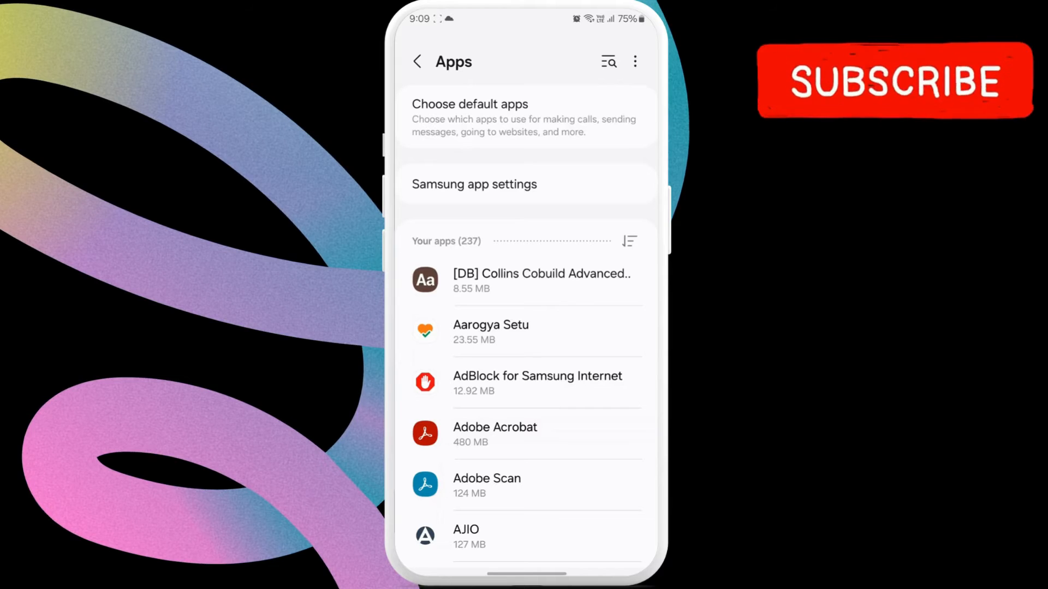
# - Uninstall Link to Windows Service updates, confirming the factory version replacement
pyautogui.write('i')
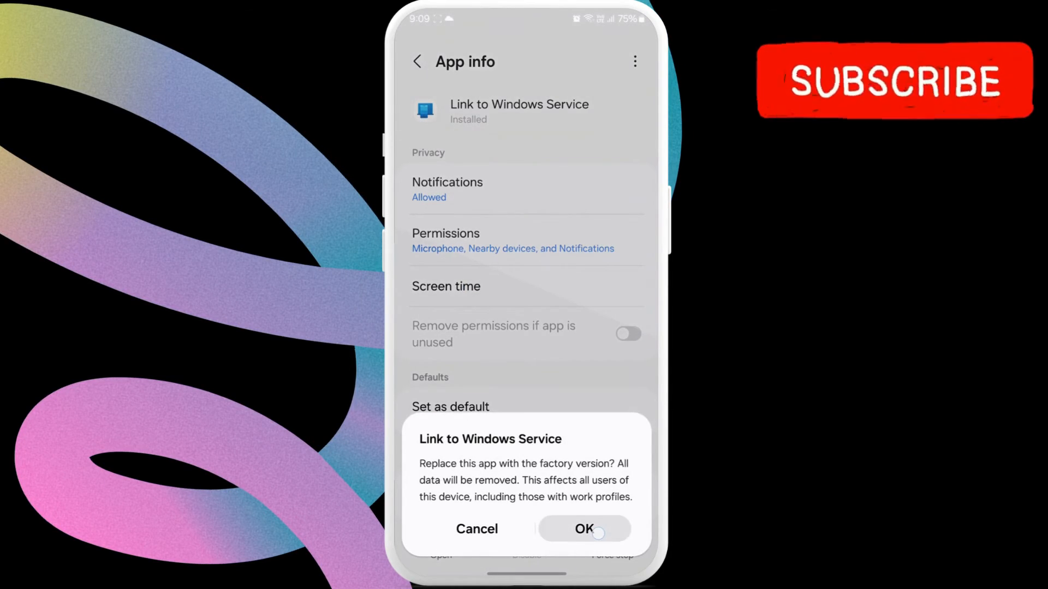
pyautogui.click(583, 529)
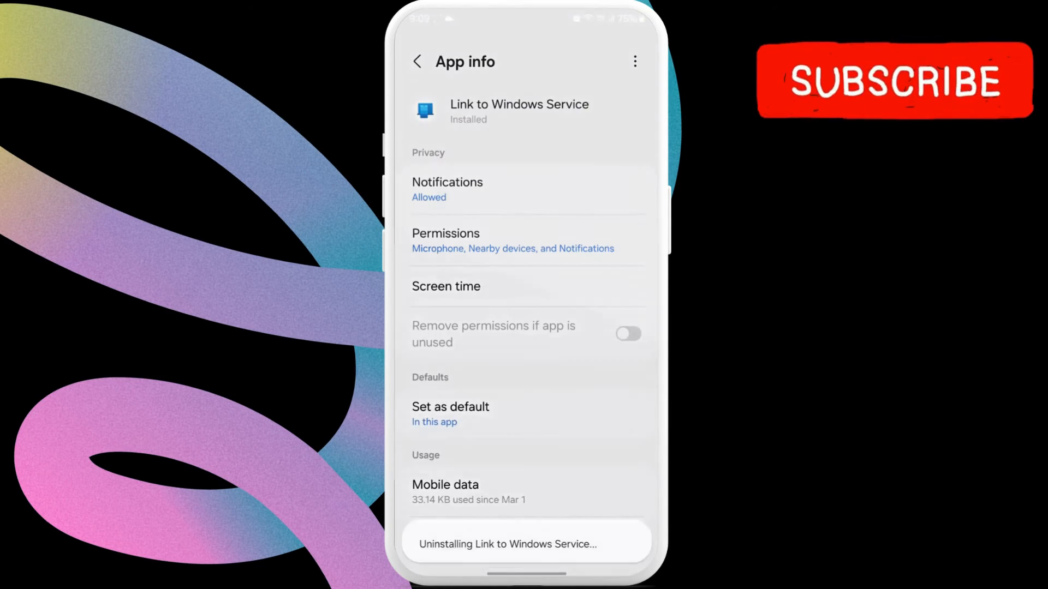